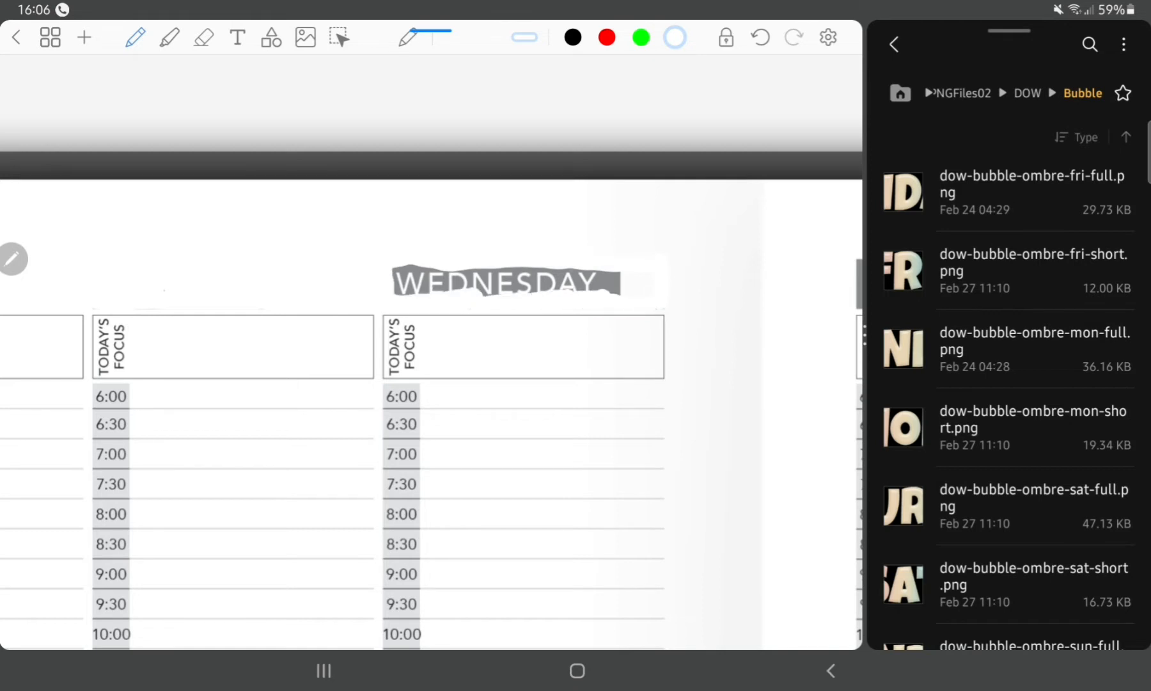
# Erase the remaining grey day headers so the pastel bubble-letter day names can replace them.
pyautogui.hscroll(3)
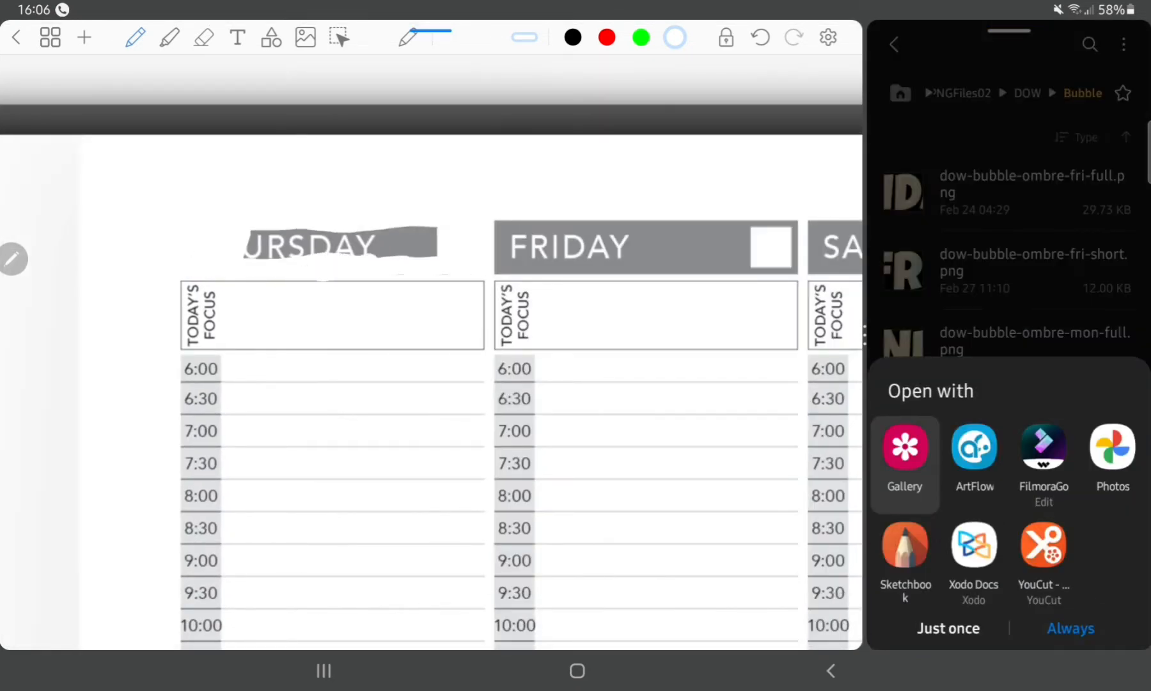
pyautogui.hscroll(3)
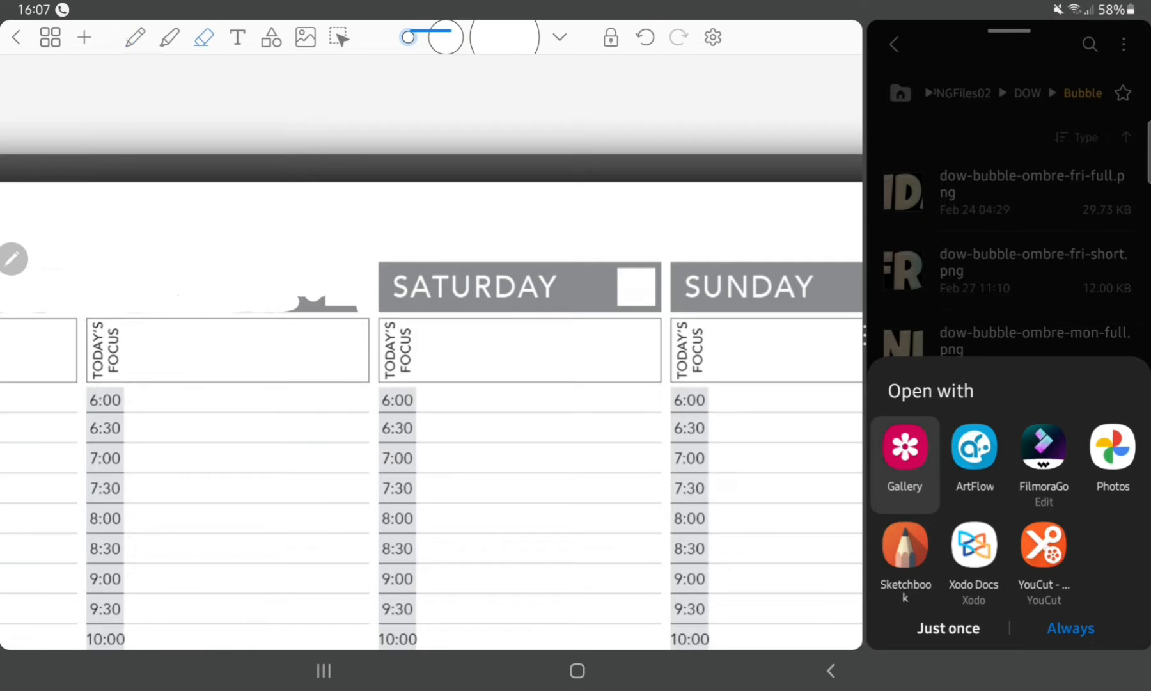
pyautogui.click(134, 37)
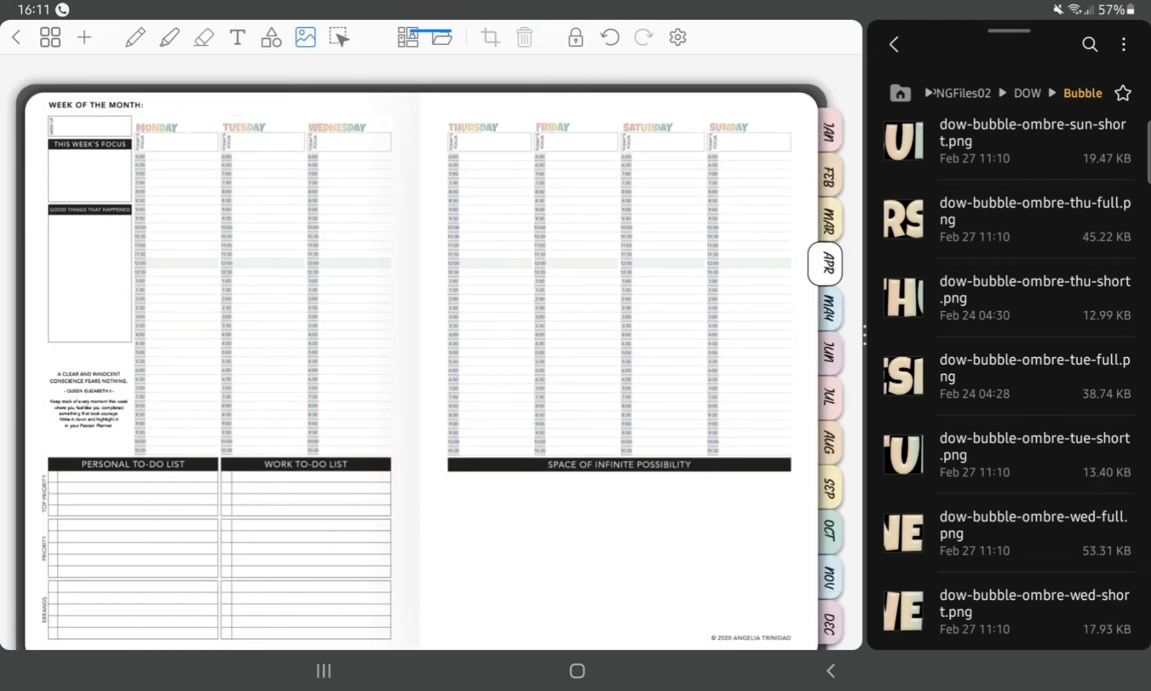
# Browse the Dates > Roses colour sets and place a peach rose '31' date sticker on the spread.
pyautogui.click(892, 43)
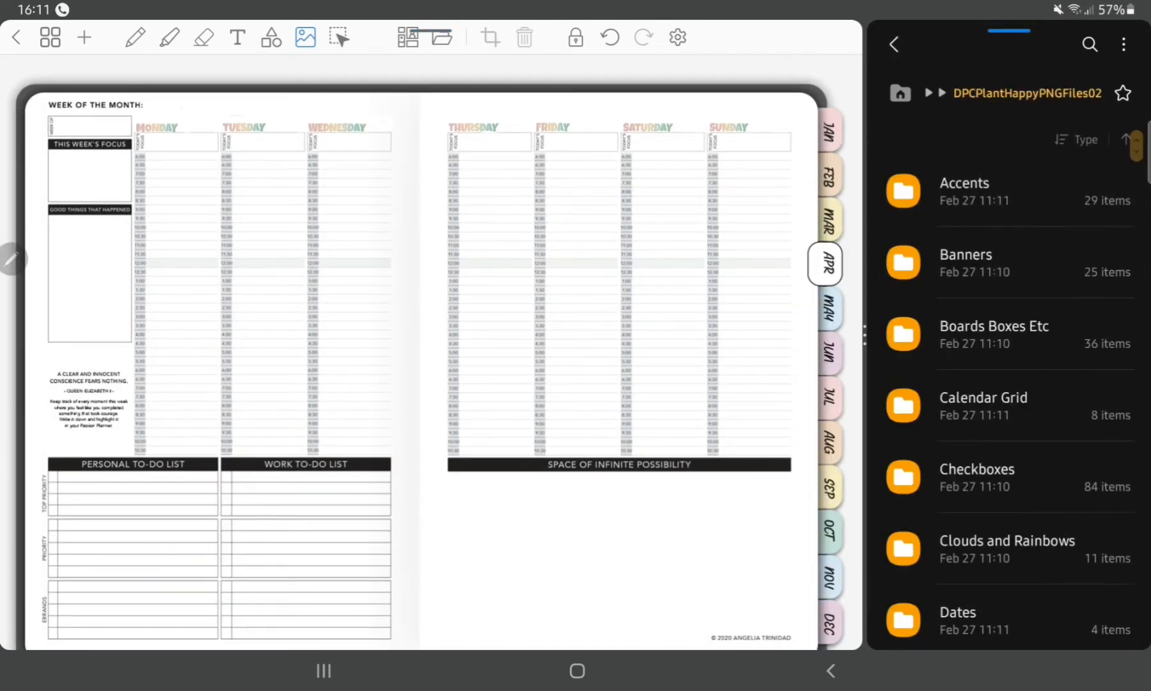
pyautogui.click(956, 611)
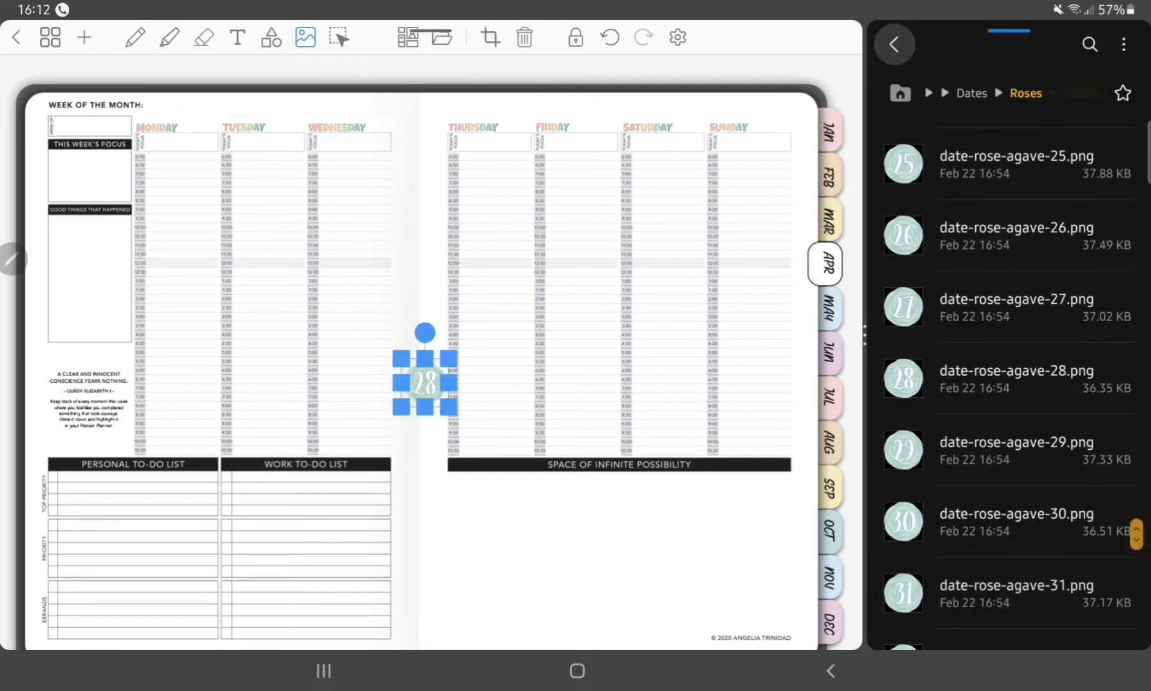
pyautogui.click(894, 43)
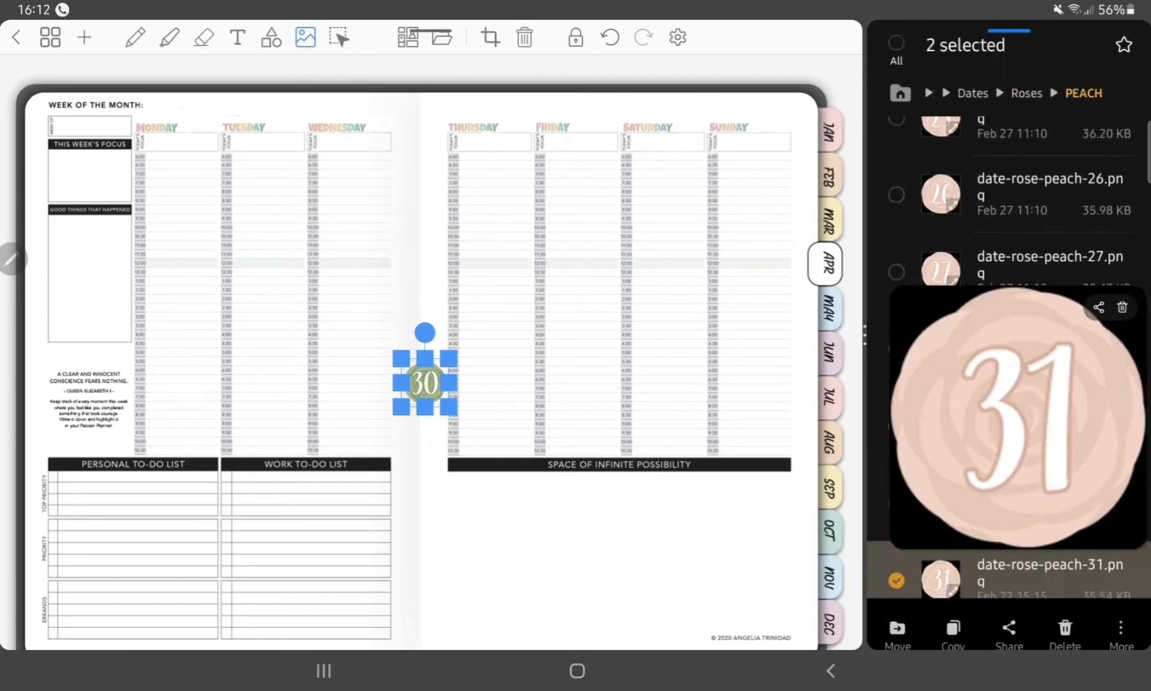
pyautogui.click(894, 43)
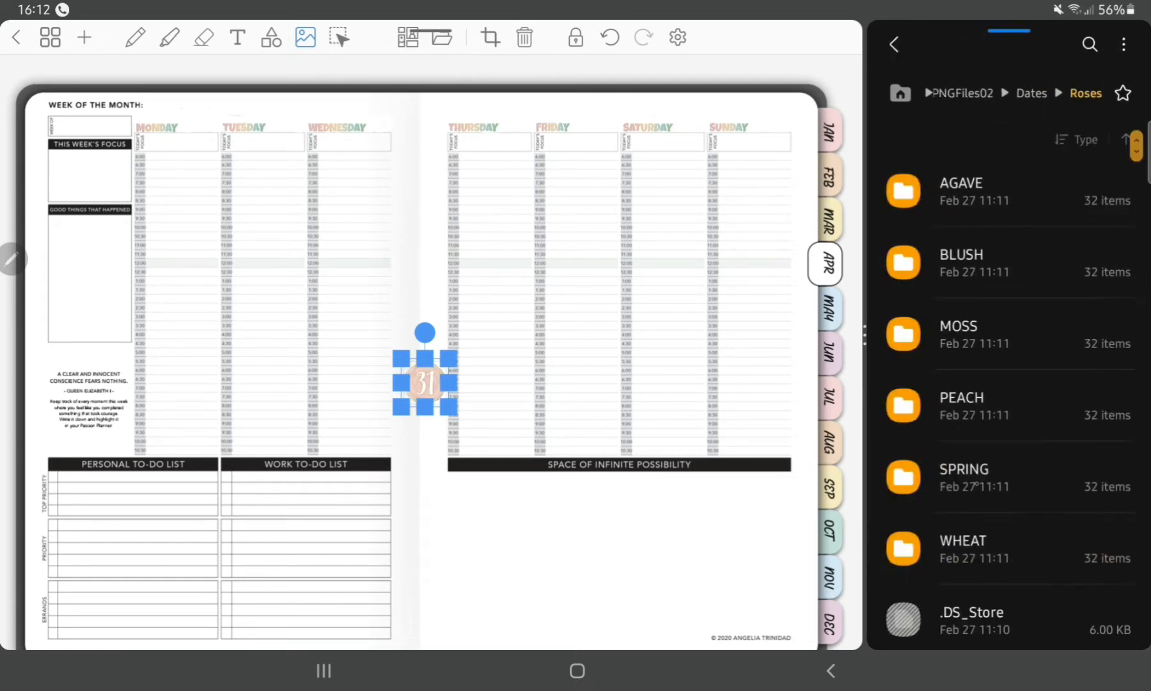
pyautogui.click(962, 548)
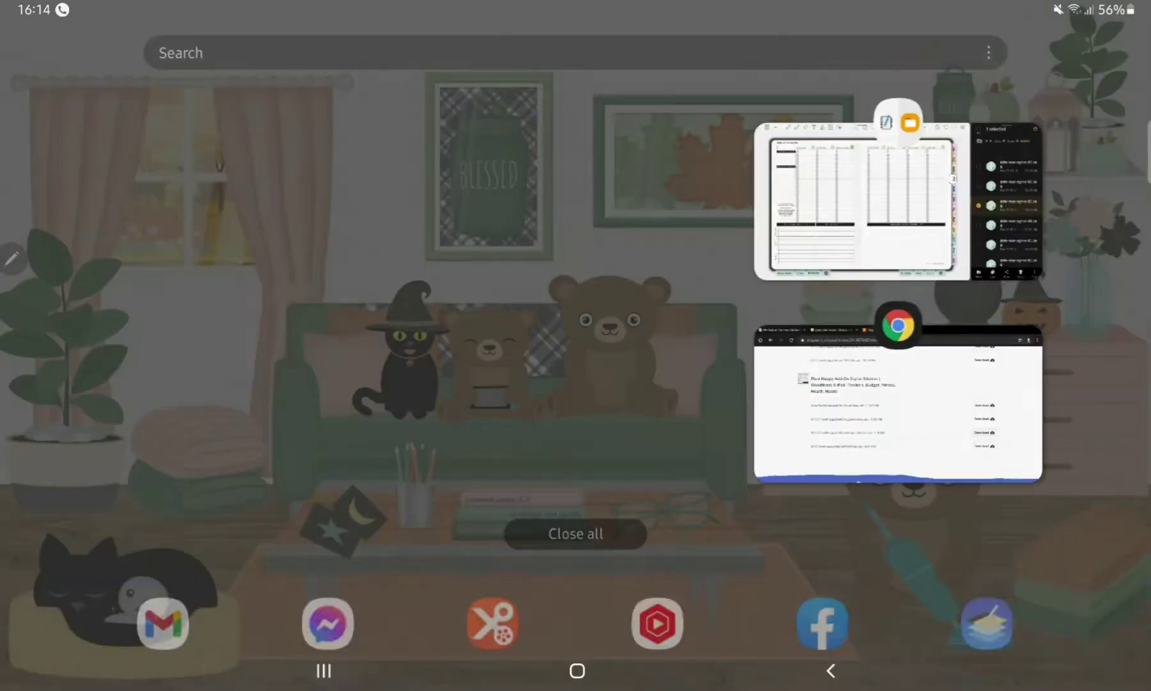
# Return from the recent-apps screen to the planner to place the teal Friday box and a bracket from Shapes.
pyautogui.click(855, 202)
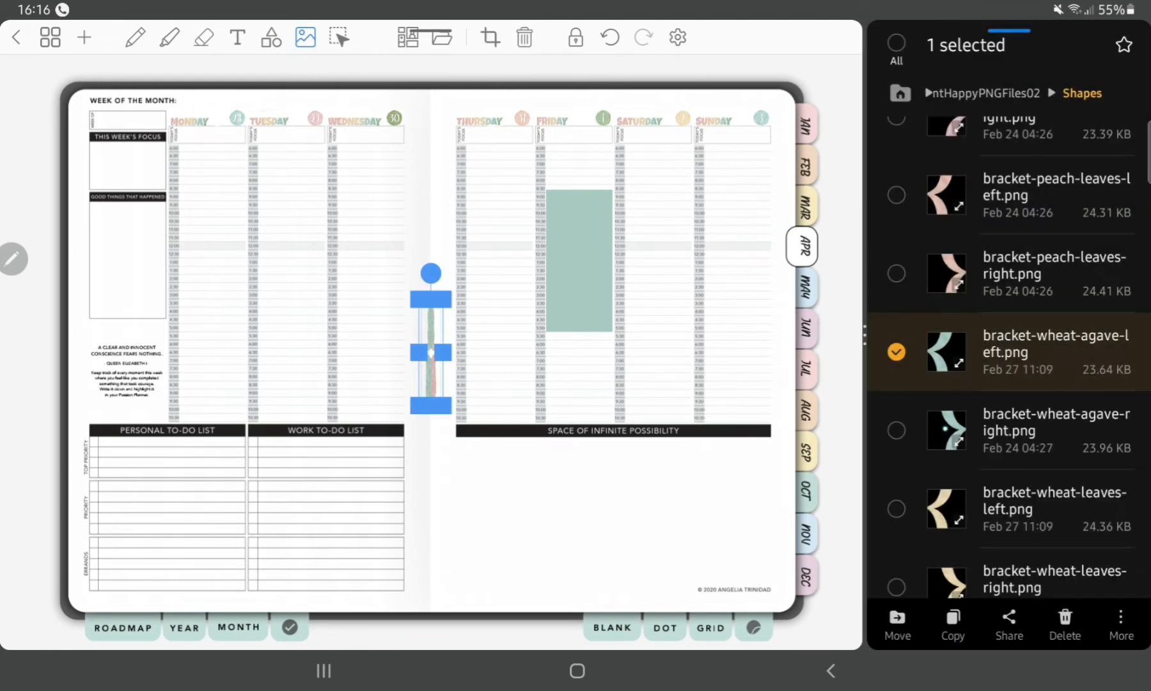
# Place green, wheat and rose curly brackets on Monday, Tuesday, Thursday and Friday and resize them.
pyautogui.scroll(-3)
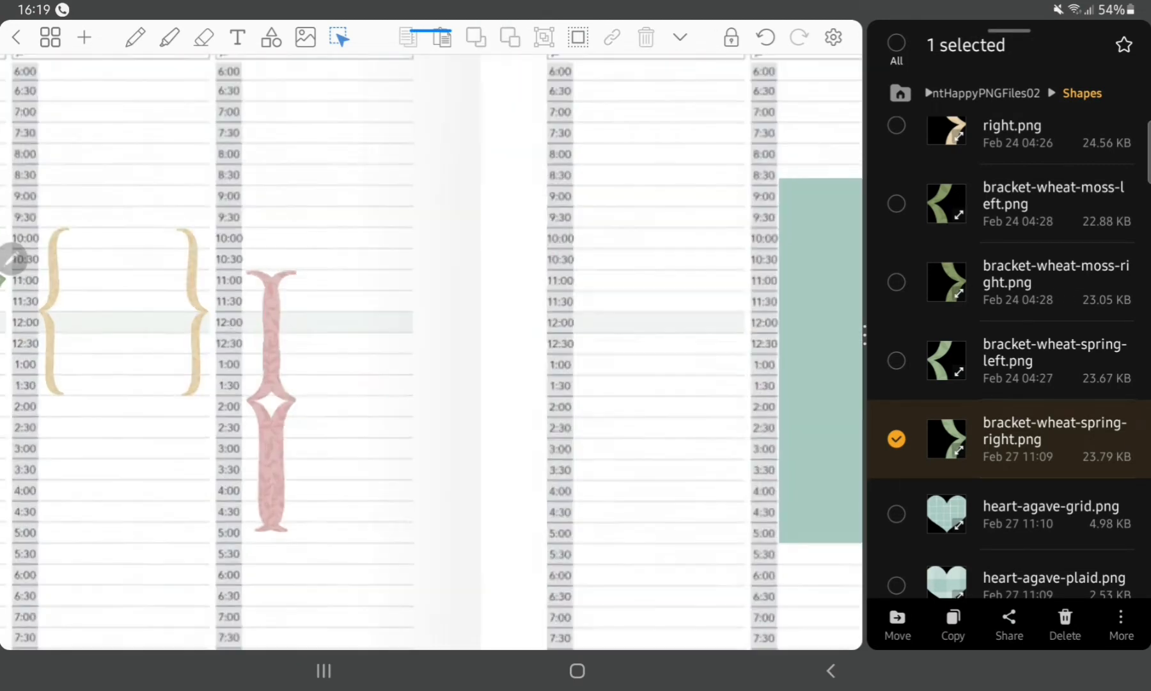
pyautogui.click(271, 397)
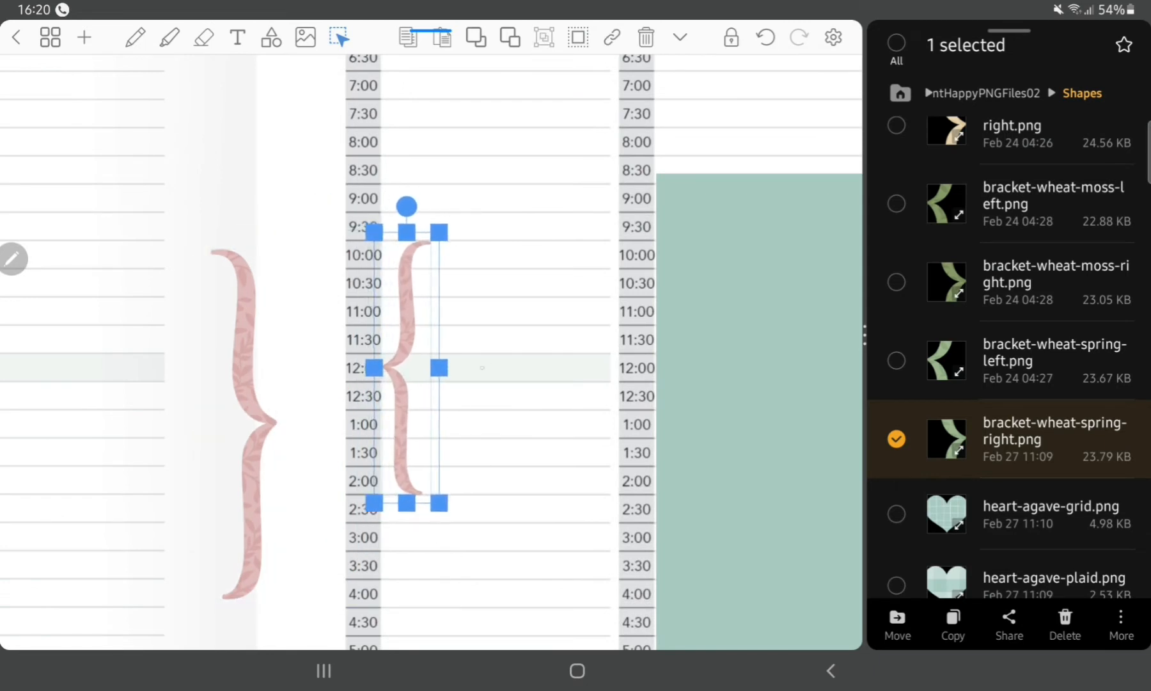
pyautogui.scroll(-3)
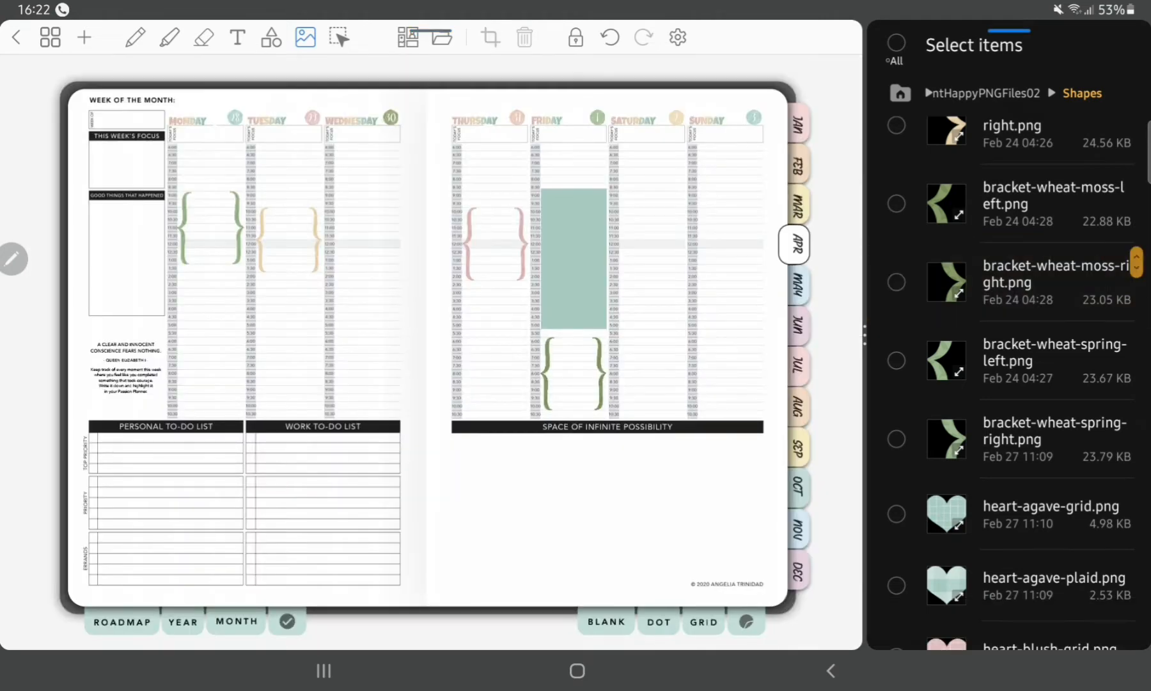
# Add peach floral and striped tag flags from Shapes > Tag Flags onto Wednesday and Thursday slots.
pyautogui.scroll(-3)
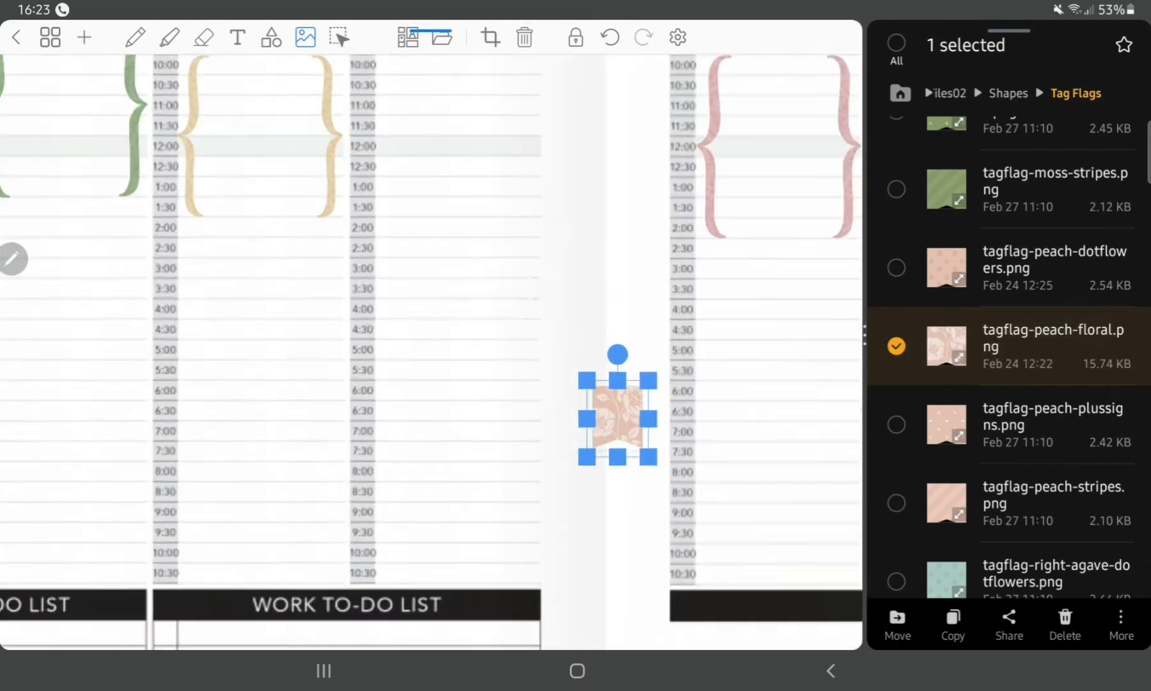
pyautogui.click(896, 503)
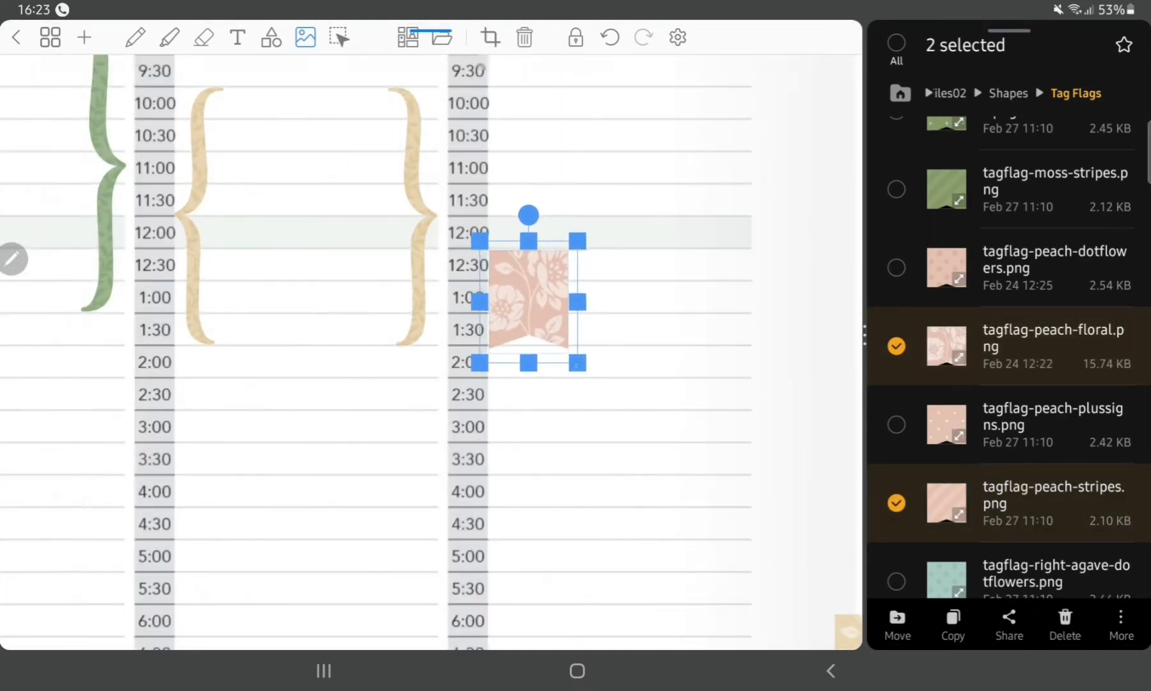
pyautogui.scroll(-3)
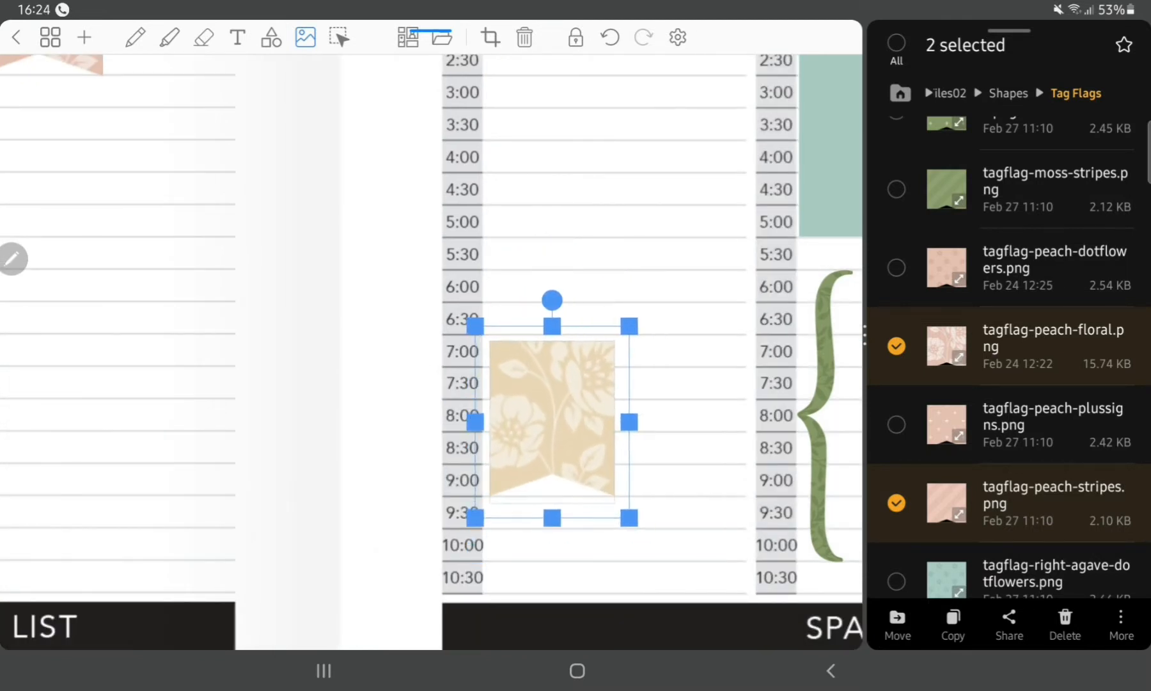
pyautogui.scroll(-3)
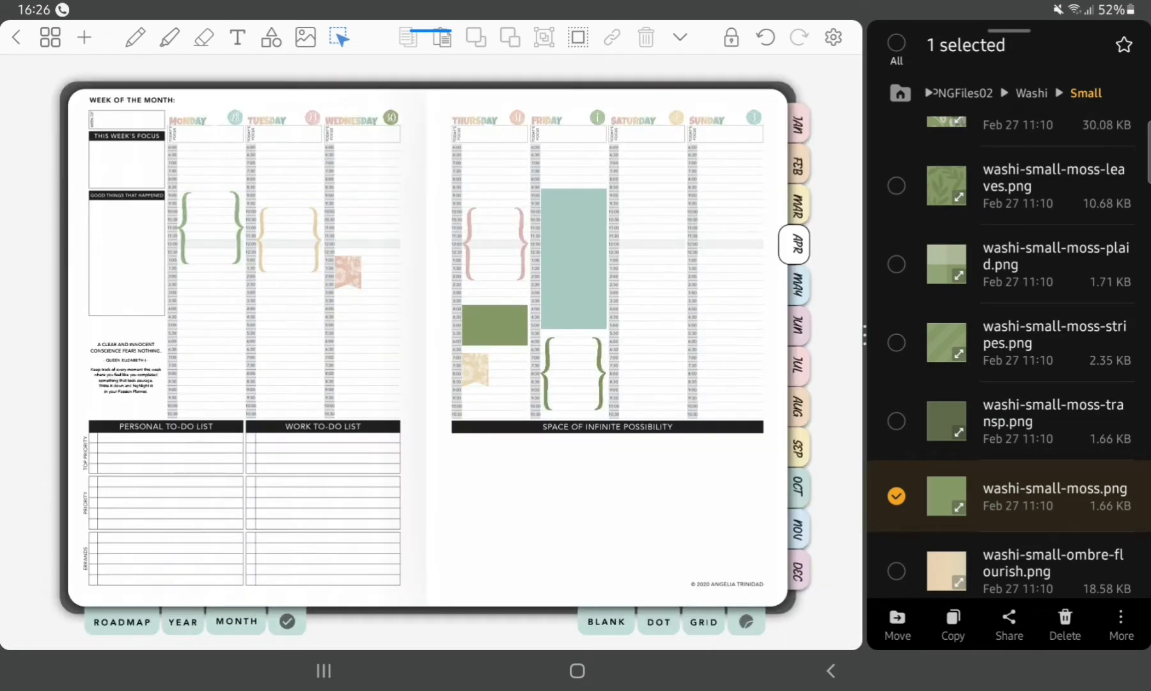
# Place WORK stickers inside the four brackets and CLASS stickers on both tag flags.
pyautogui.click(895, 43)
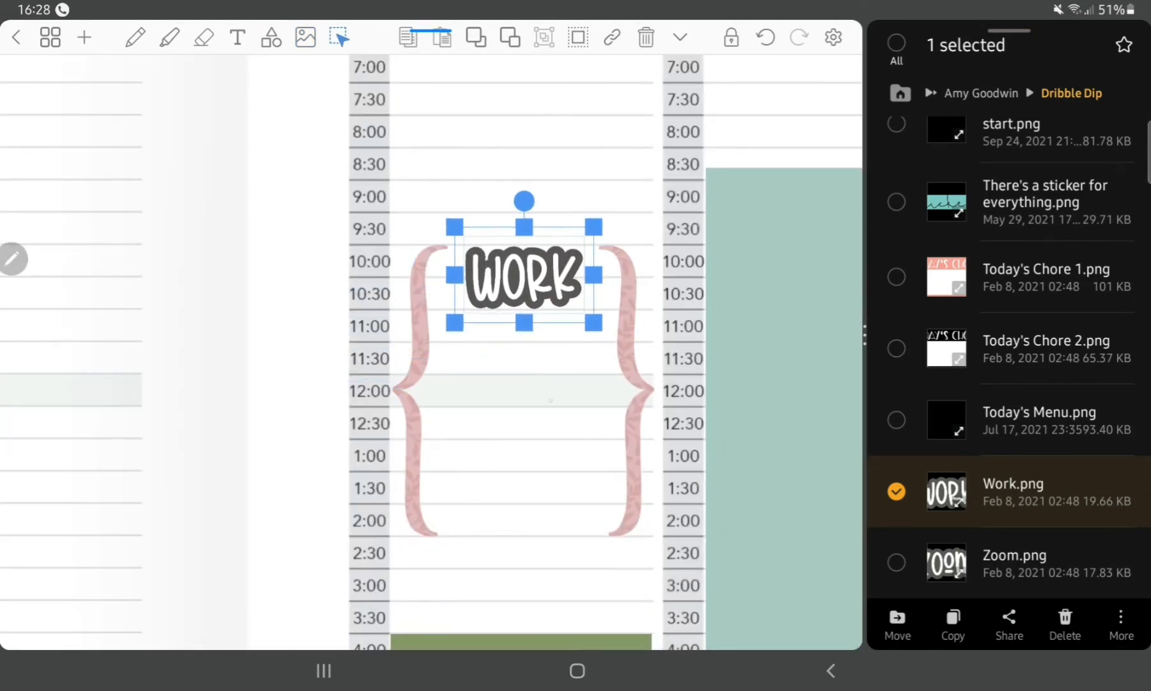
pyautogui.scroll(-3)
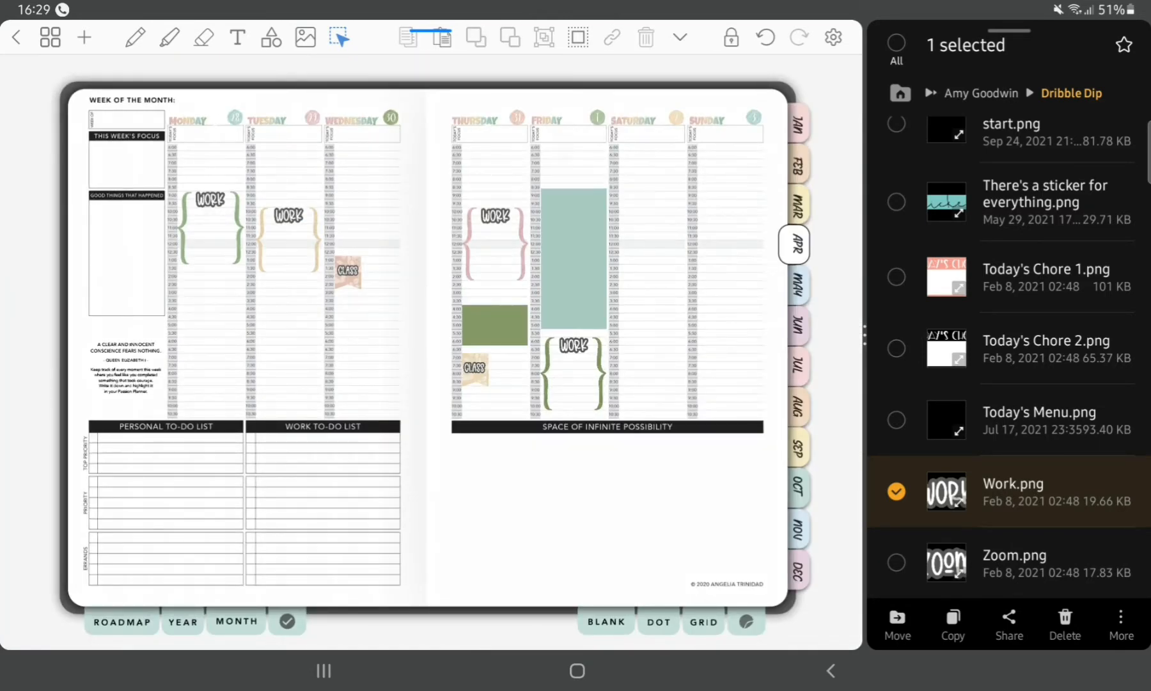
# Label Friday's teal block 'Emergency First Aid at Work Training' and add 'Scope' and 'Dover Pantry' under WORK.
pyautogui.click(236, 37)
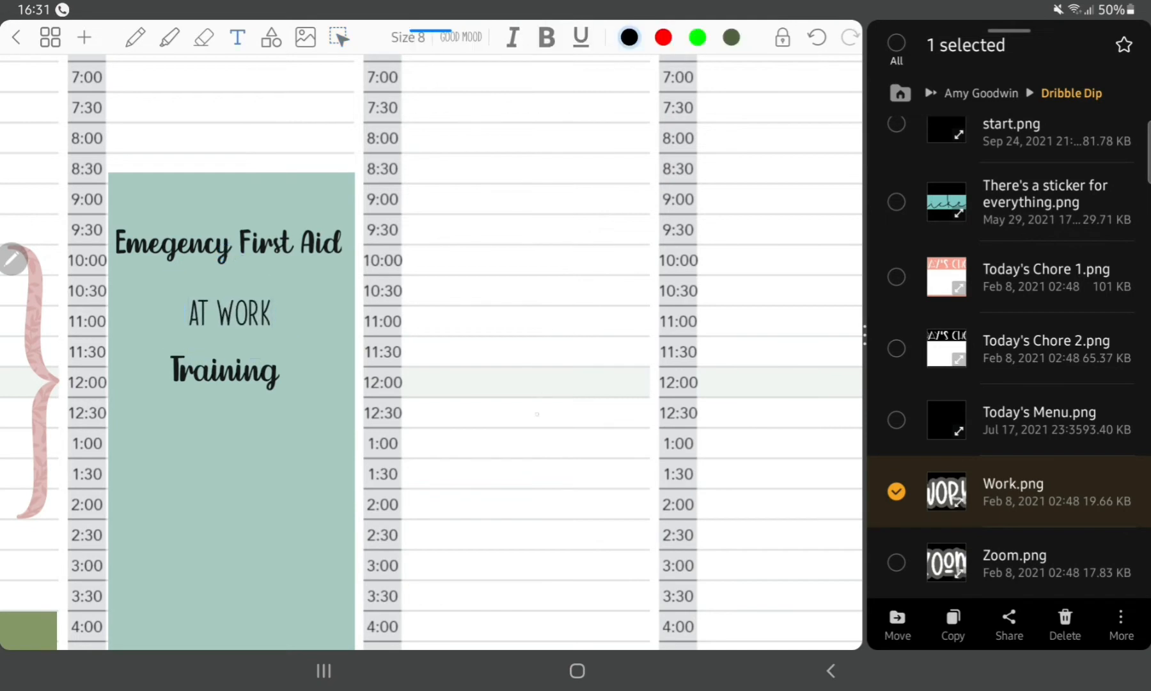
pyautogui.click(548, 364)
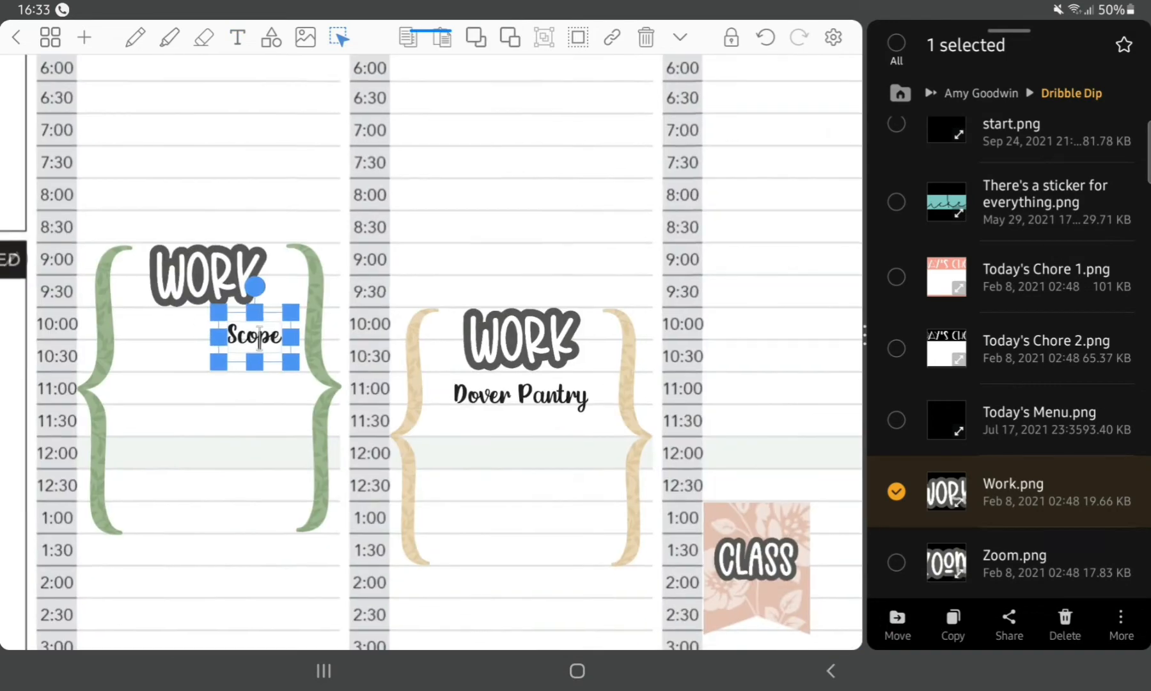
# Edit Monday's Scope label and add End of Term, Driving Lesson, Maths and Morrisons notes with Tripp stickers.
pyautogui.doubleClick(254, 337)
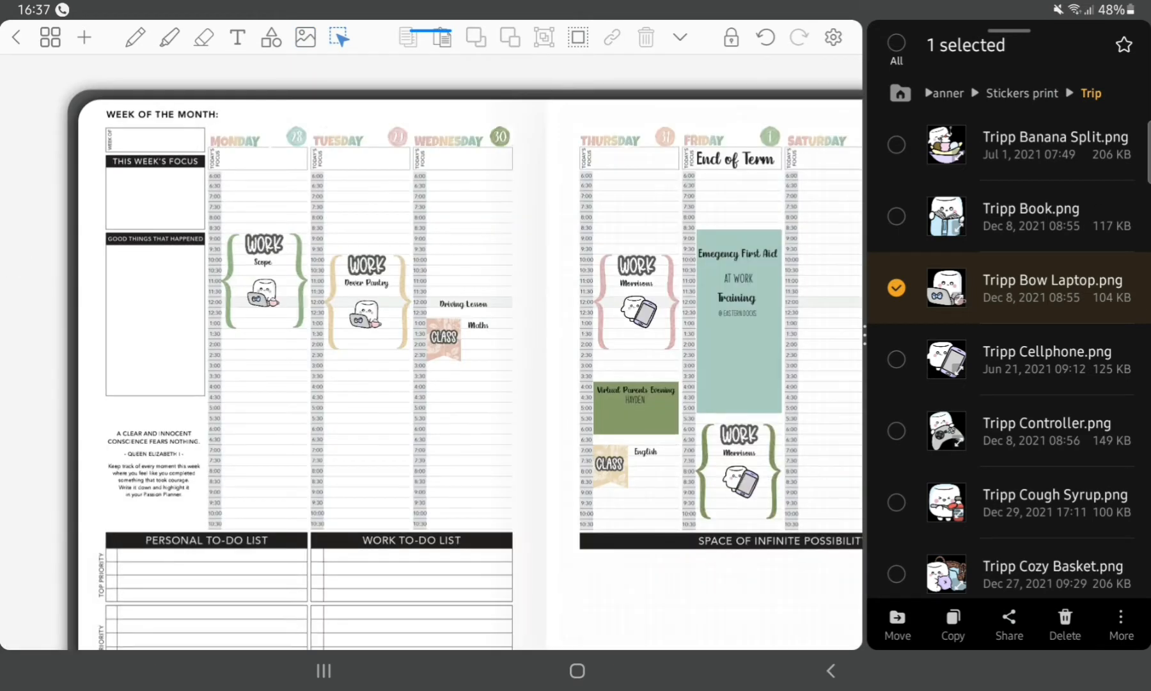
# Place zoomcall stickers beside Maths, English and parents' evening and a booknerd ghost on the training block.
pyautogui.click(895, 44)
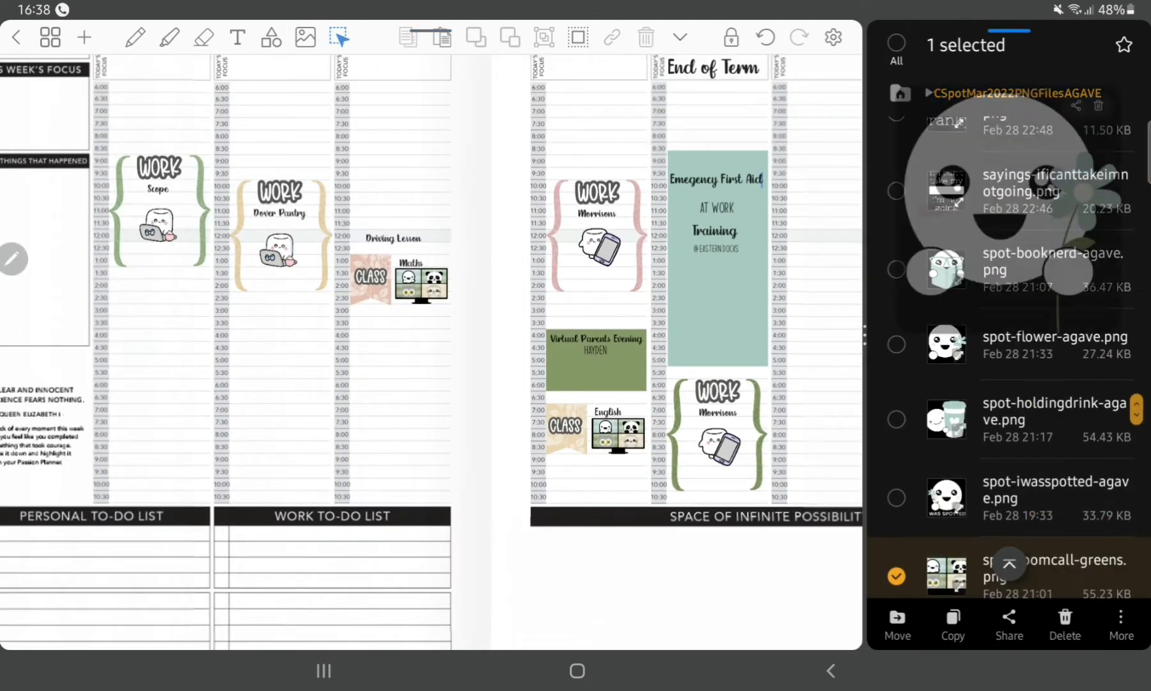
pyautogui.click(896, 44)
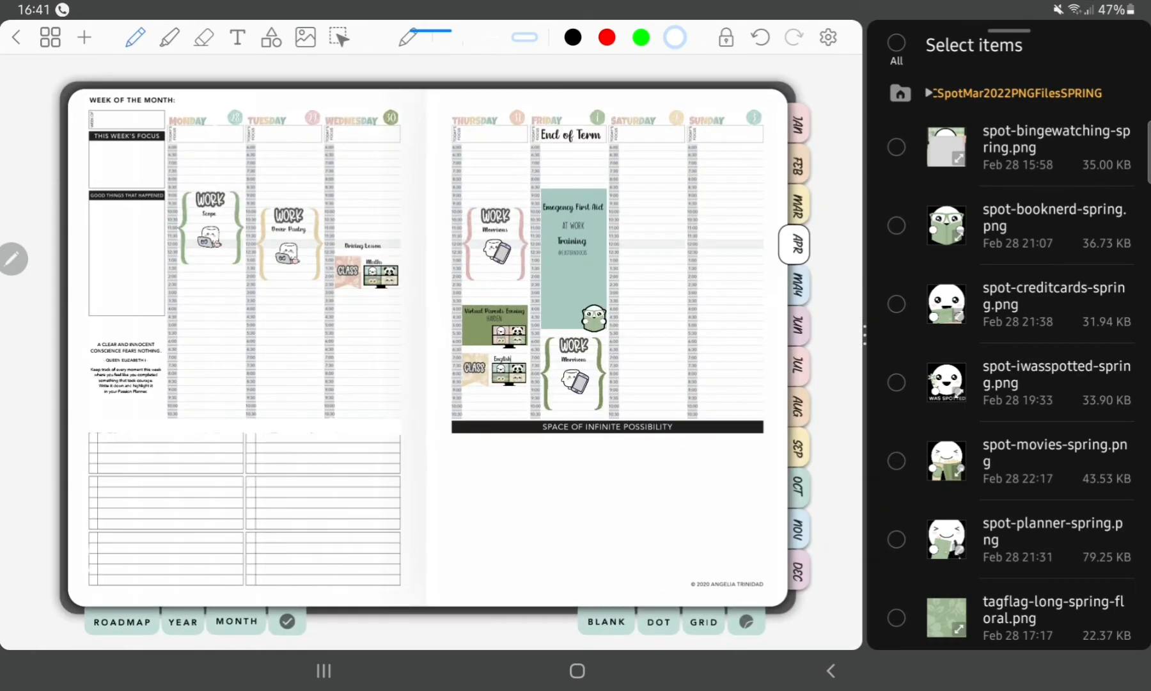
# White out the black banners under the day columns ready for washi-dots-small-mixed strips.
pyautogui.scroll(-3)
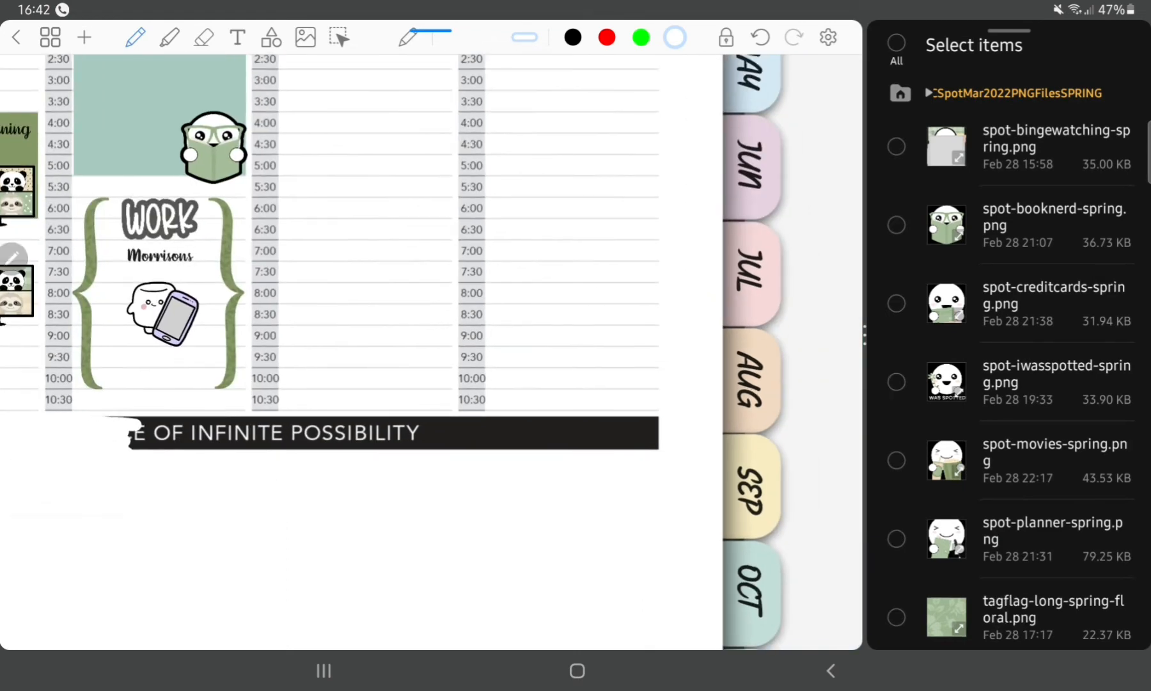
pyautogui.scroll(-3)
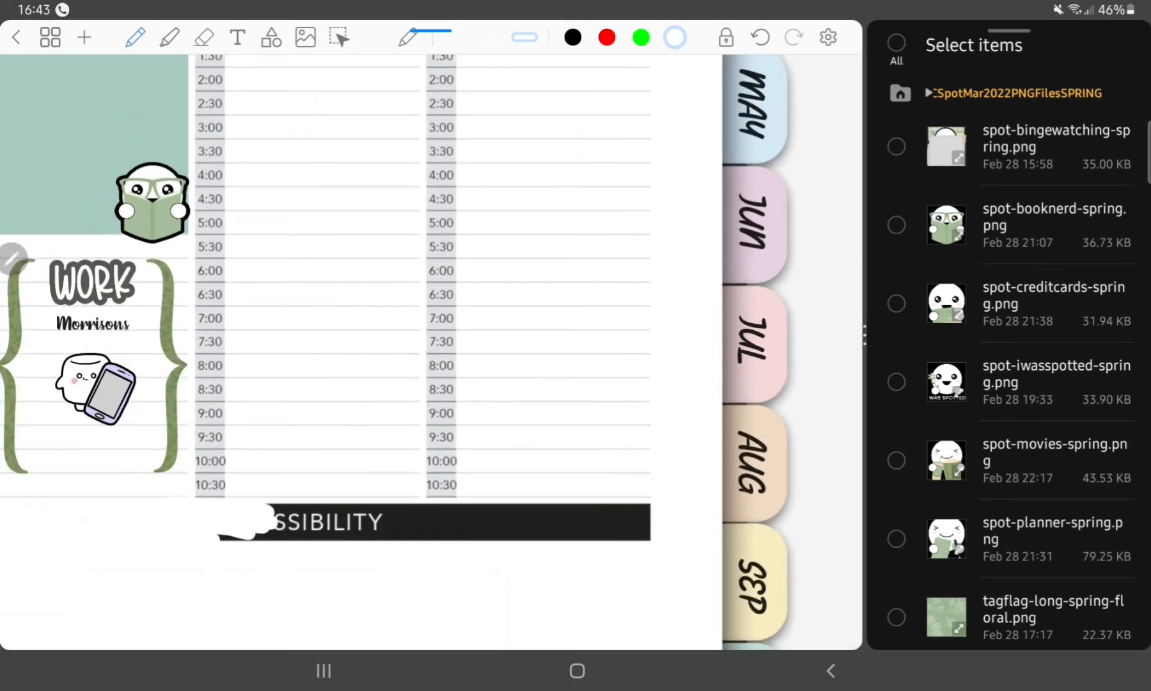
pyautogui.click(897, 381)
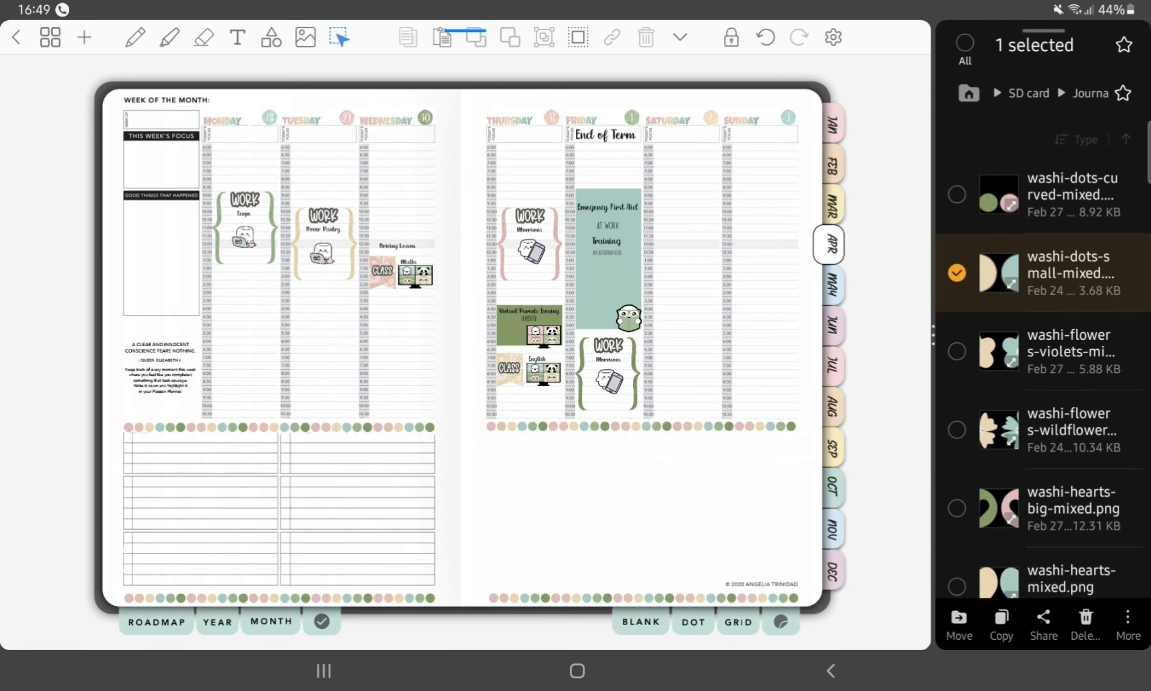
# Place hedgehog planter, 'PLANT happy' and owl planter graphics into the left sidebar boxes.
pyautogui.click(957, 272)
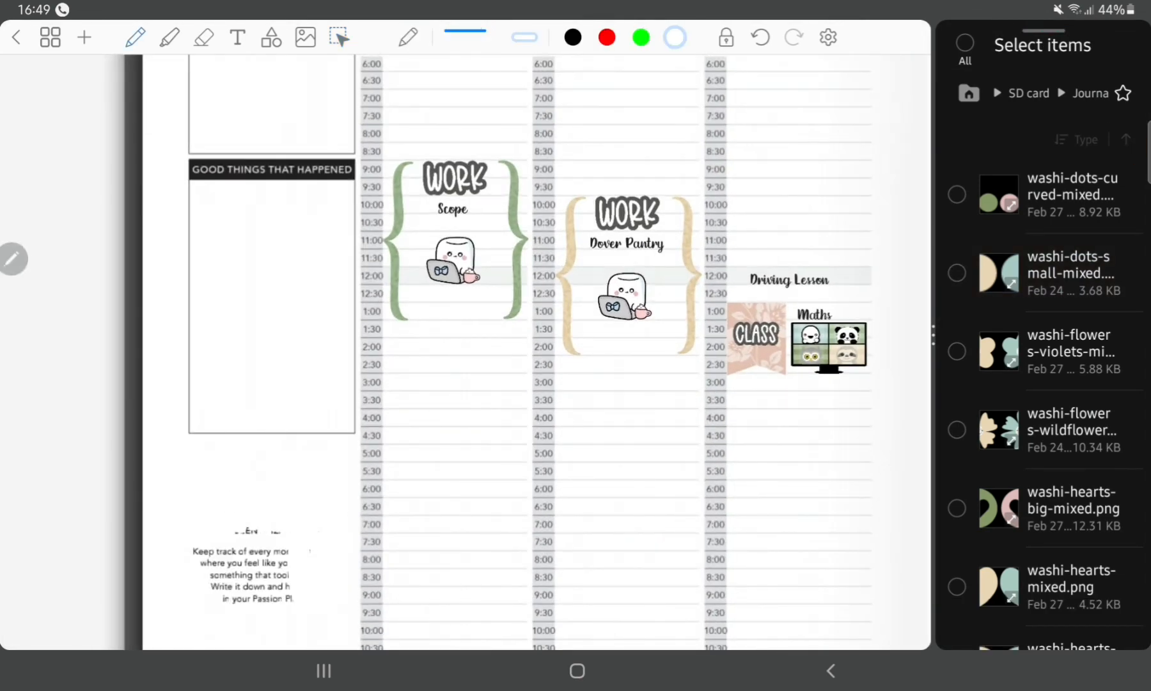
pyautogui.scroll(3)
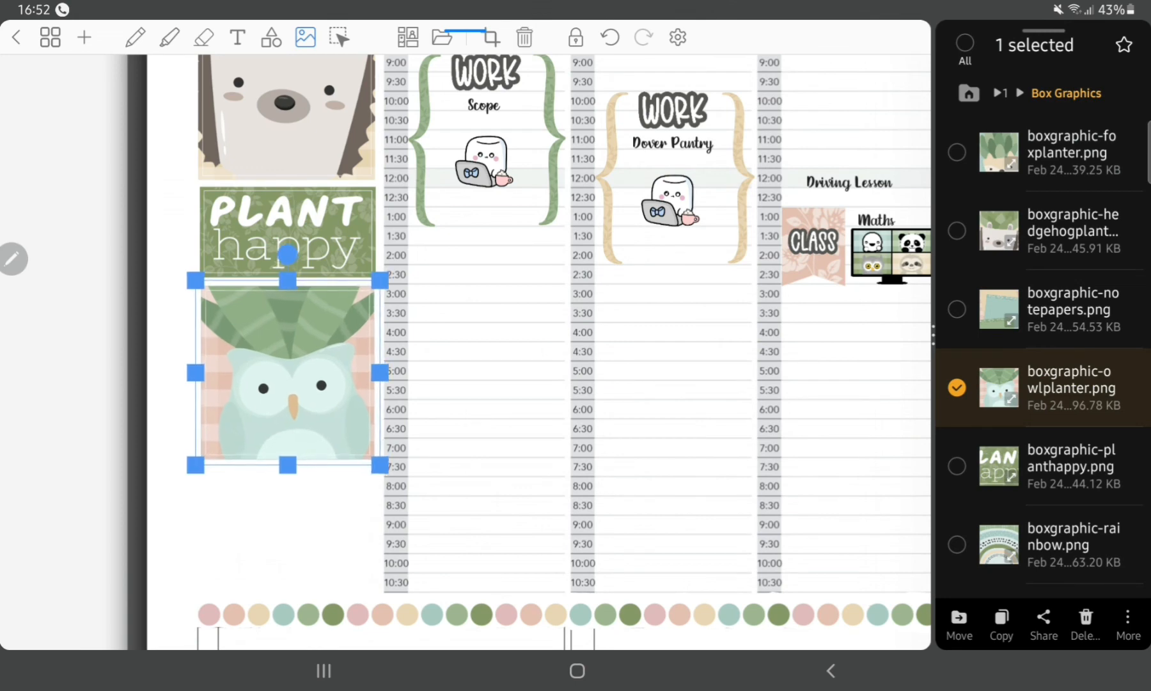
# Write 'March 28th – April 3rd', add butterfly and bird graphics on the weekend, close the file panel.
pyautogui.click(236, 37)
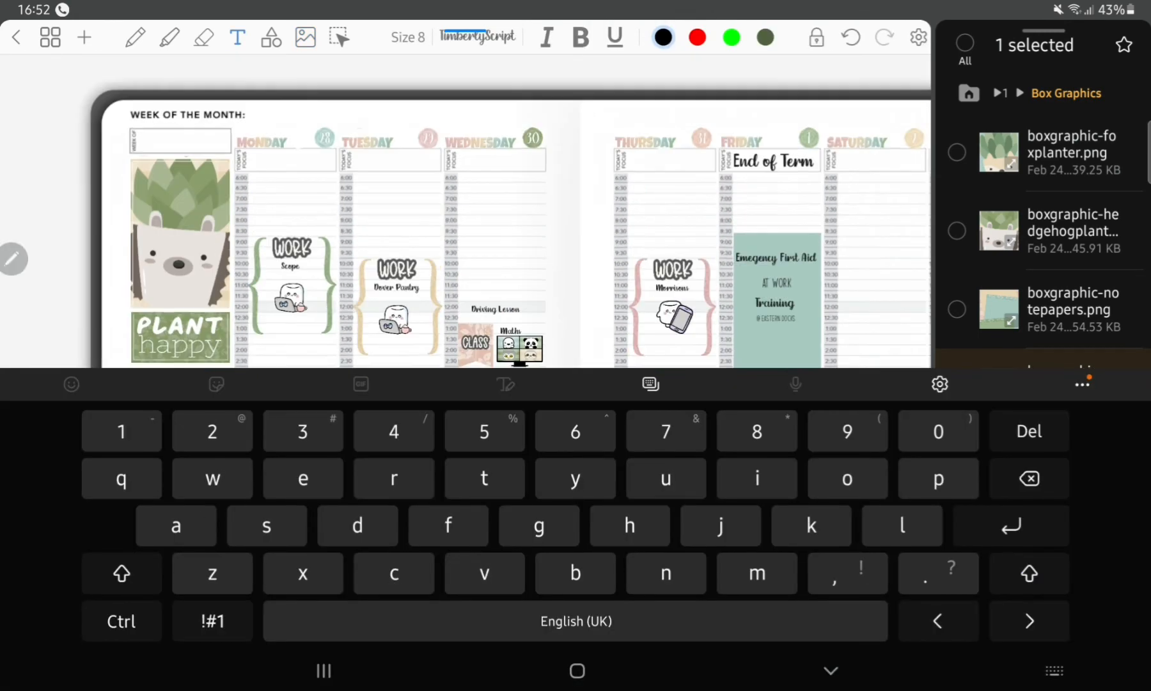
pyautogui.scroll(-3)
pyautogui.write('March 28th - April 3rd')
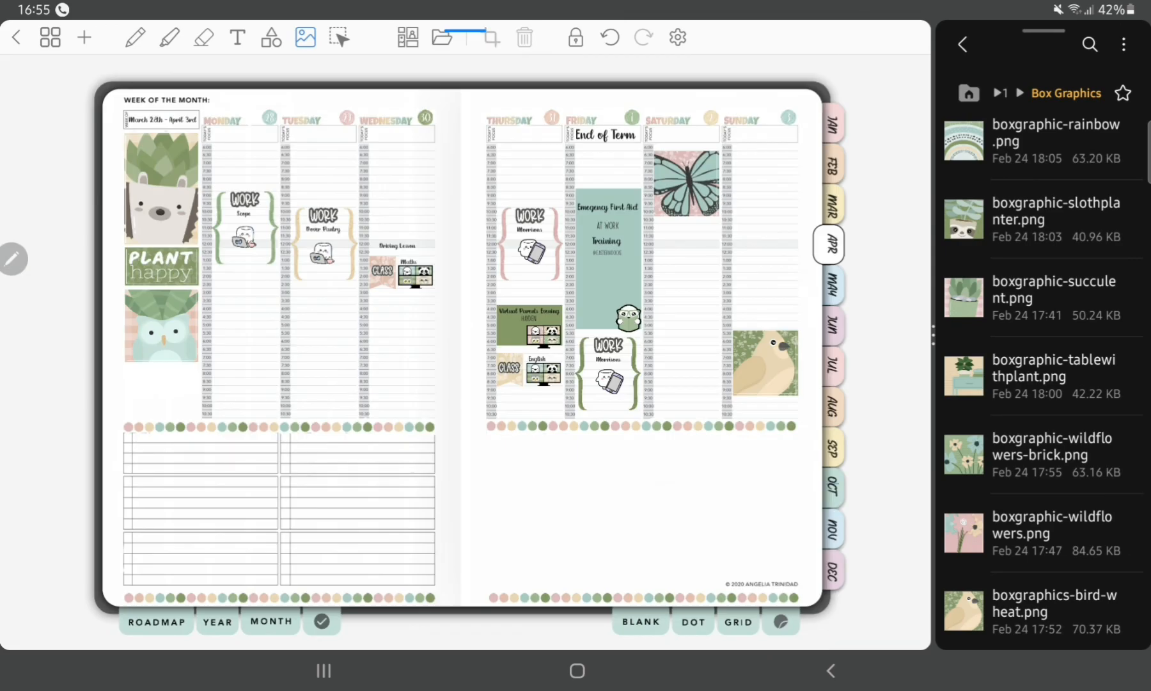
pyautogui.click(961, 43)
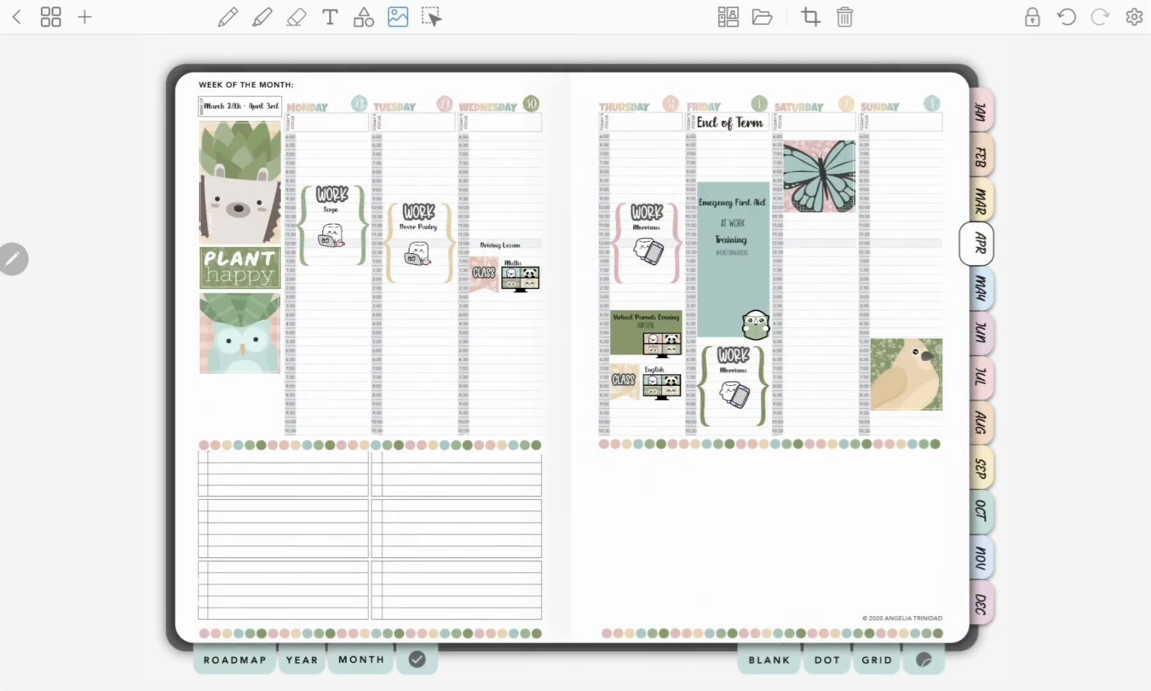